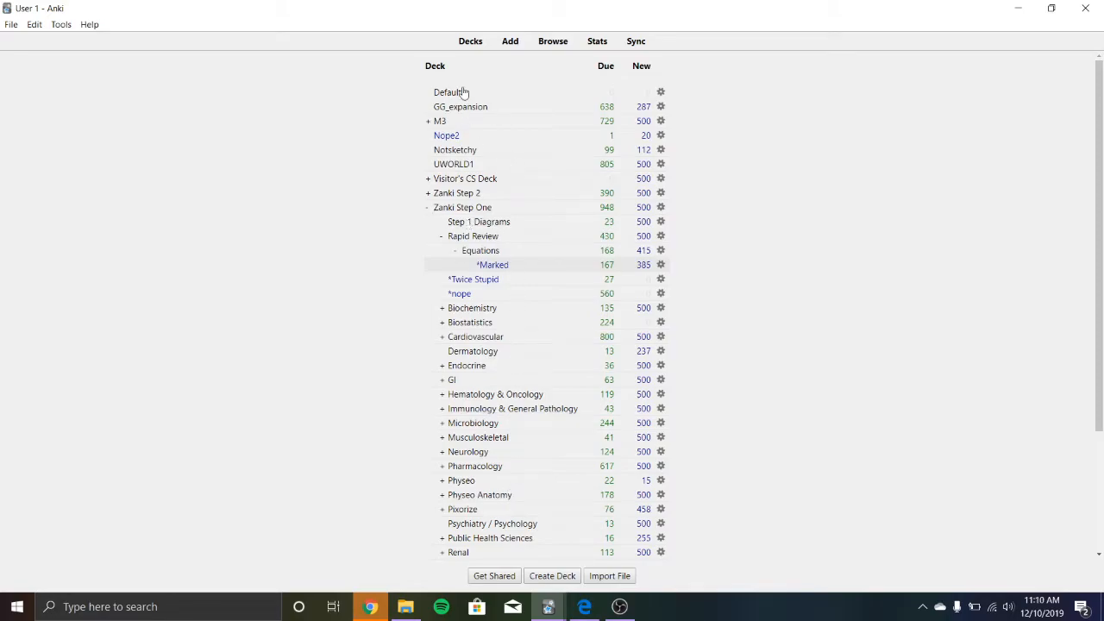
# Tag the lupus anticoagulant cloze card with 'Incorrect' in the card browser
pyautogui.scroll(-3)
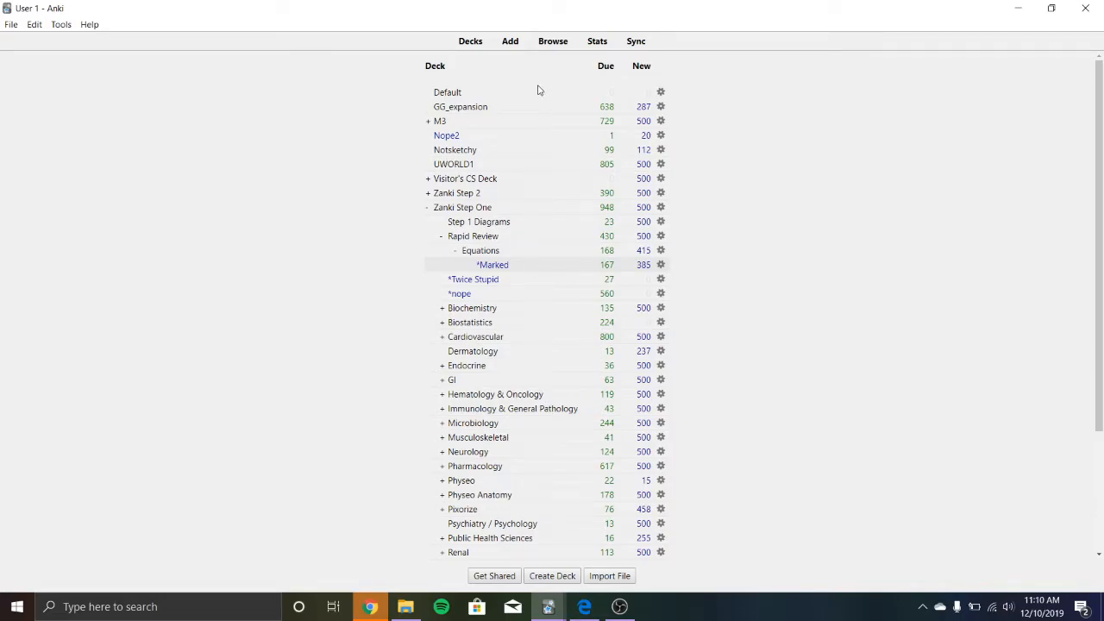
pyautogui.moveTo(552, 42)
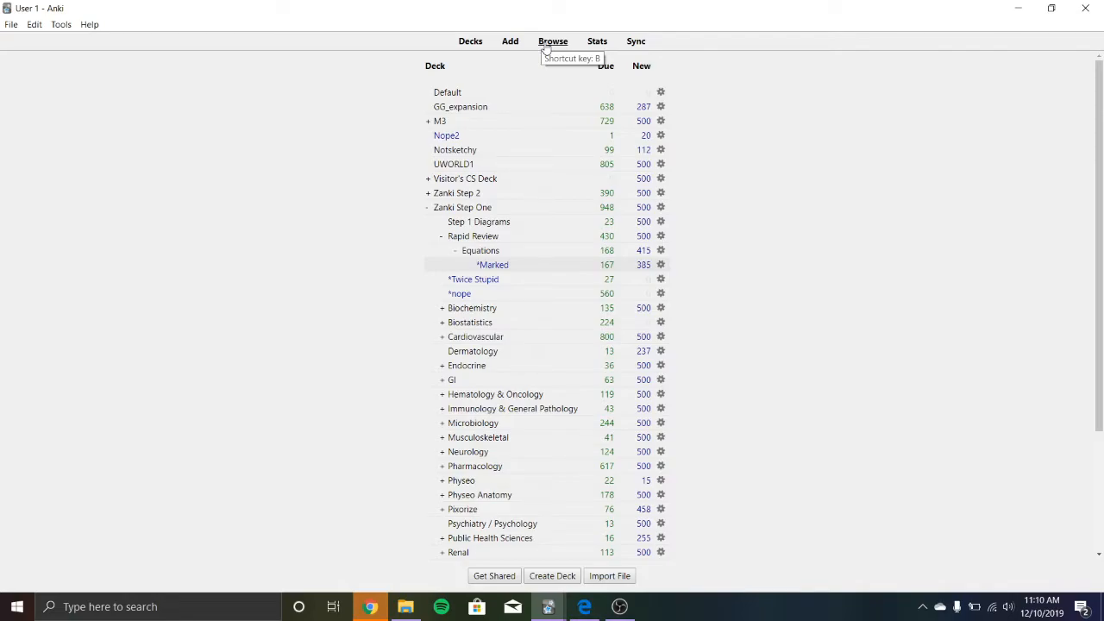
pyautogui.click(552, 42)
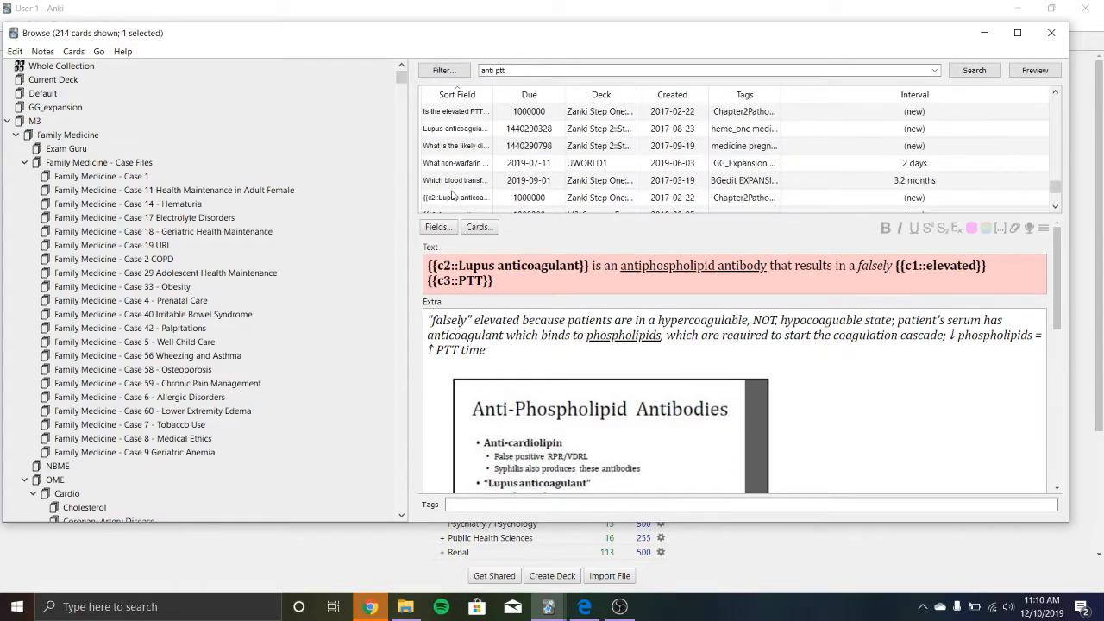
pyautogui.scroll(-3)
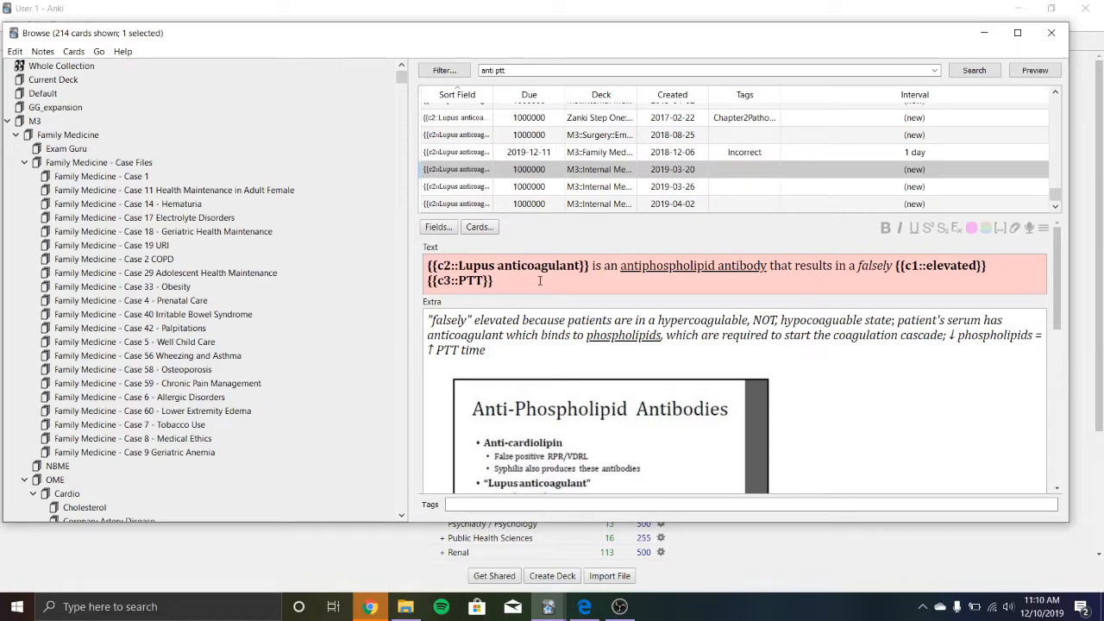
pyautogui.write('in')
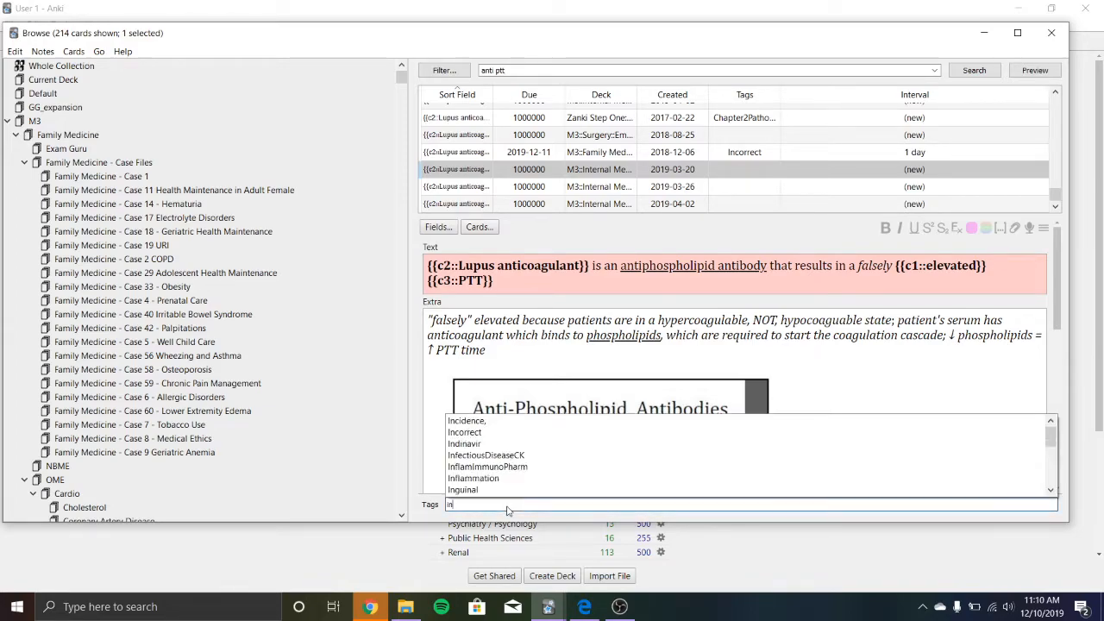
pyautogui.click(466, 431)
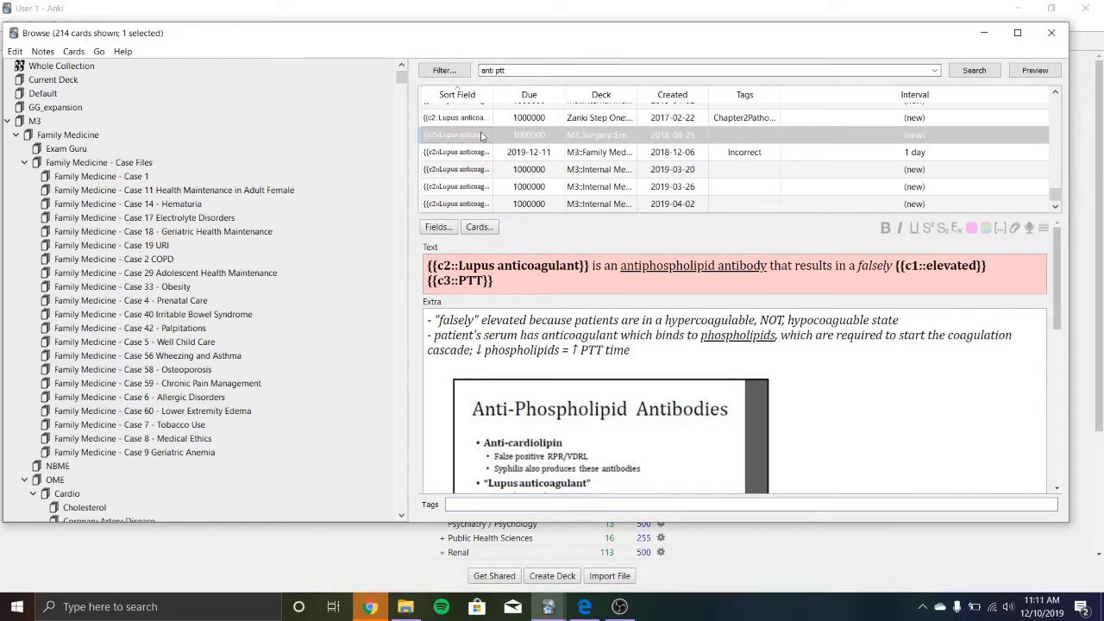
# Save the tag by moving to another card and return to the deck list
pyautogui.click(455, 118)
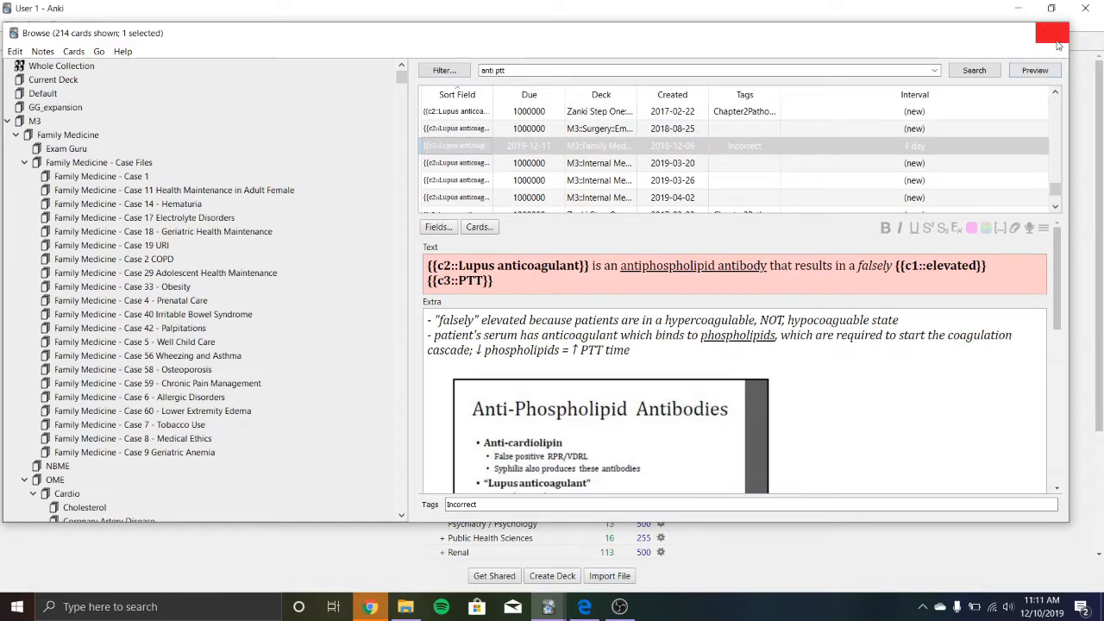
pyautogui.click(1052, 33)
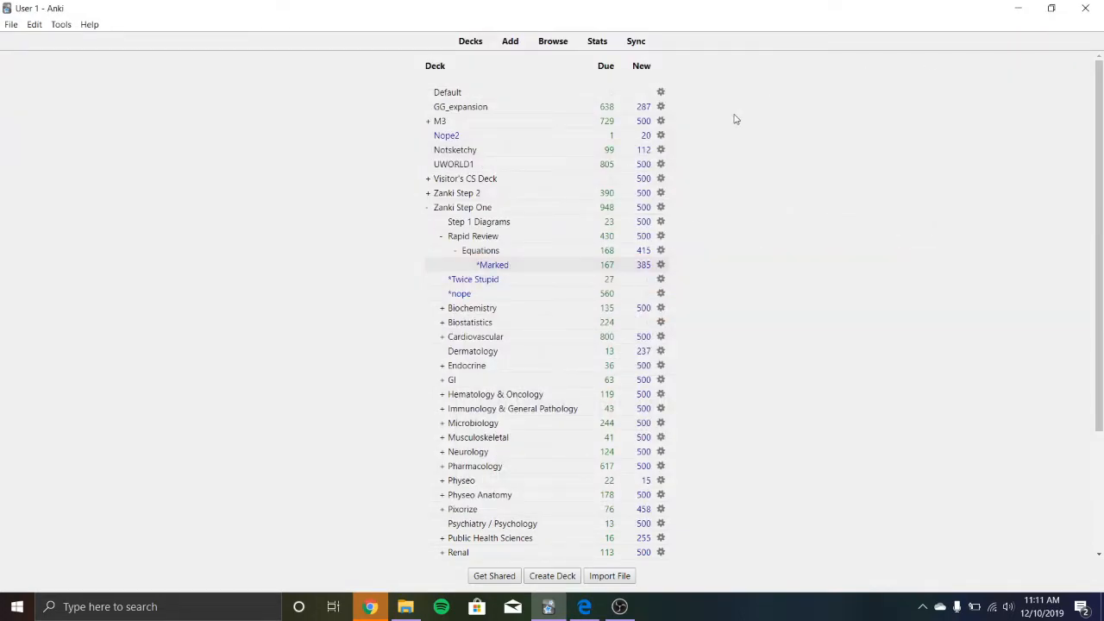
pyautogui.moveTo(110, 78)
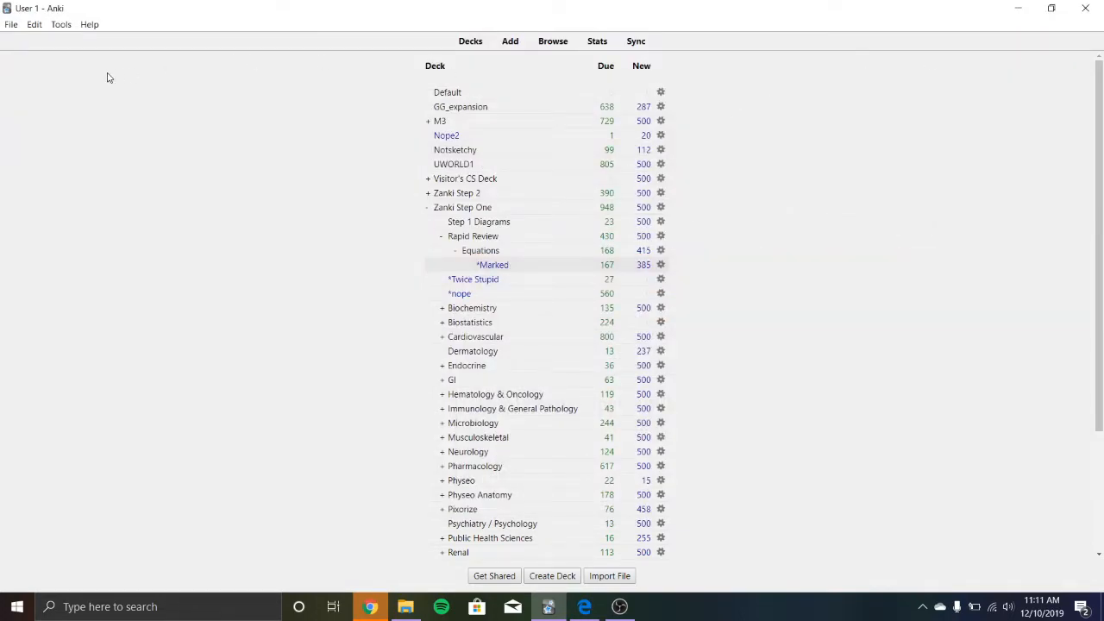
# Start a new filtered deck from the Tools menu
pyautogui.click(61, 24)
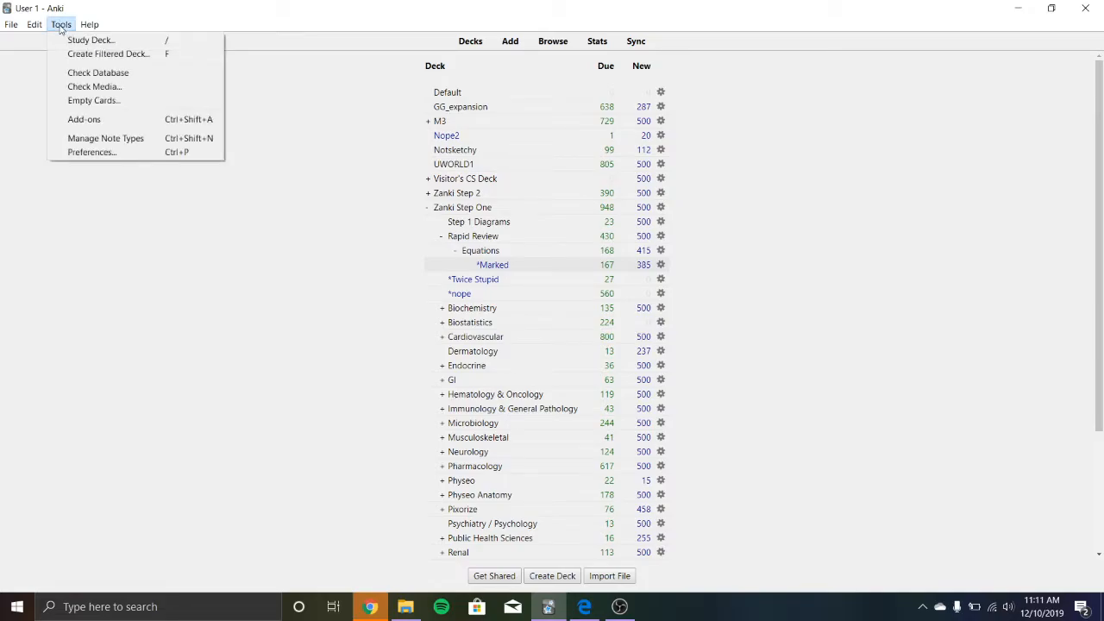
pyautogui.moveTo(107, 53)
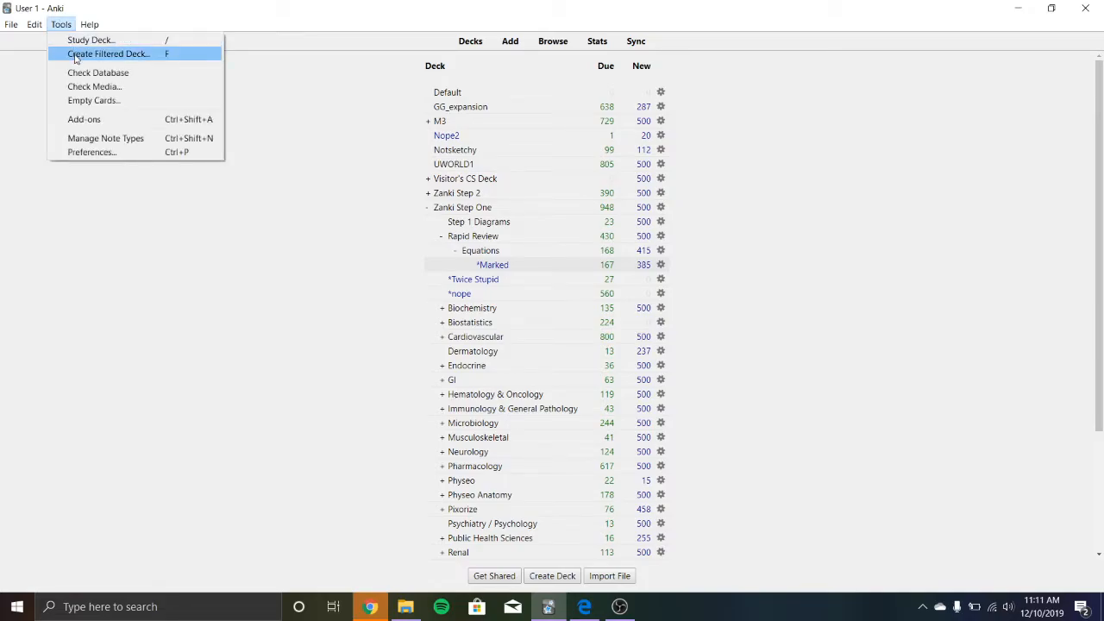
pyautogui.click(107, 54)
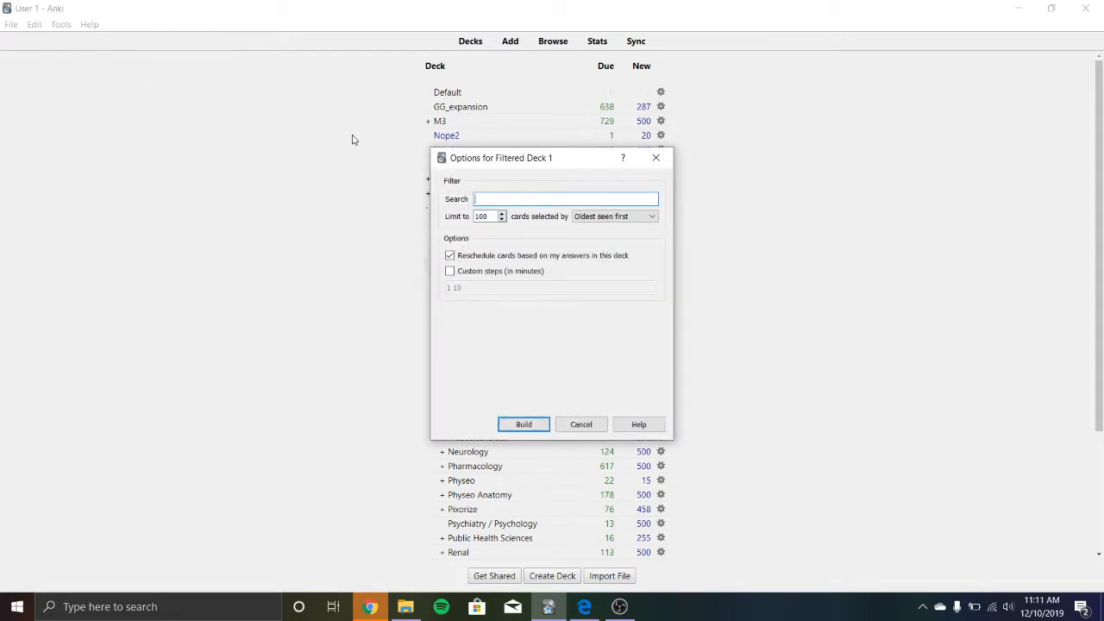
# Build the filtered deck with search 'tag:incorrect (is:new or is:due)'
pyautogui.write('tag:')
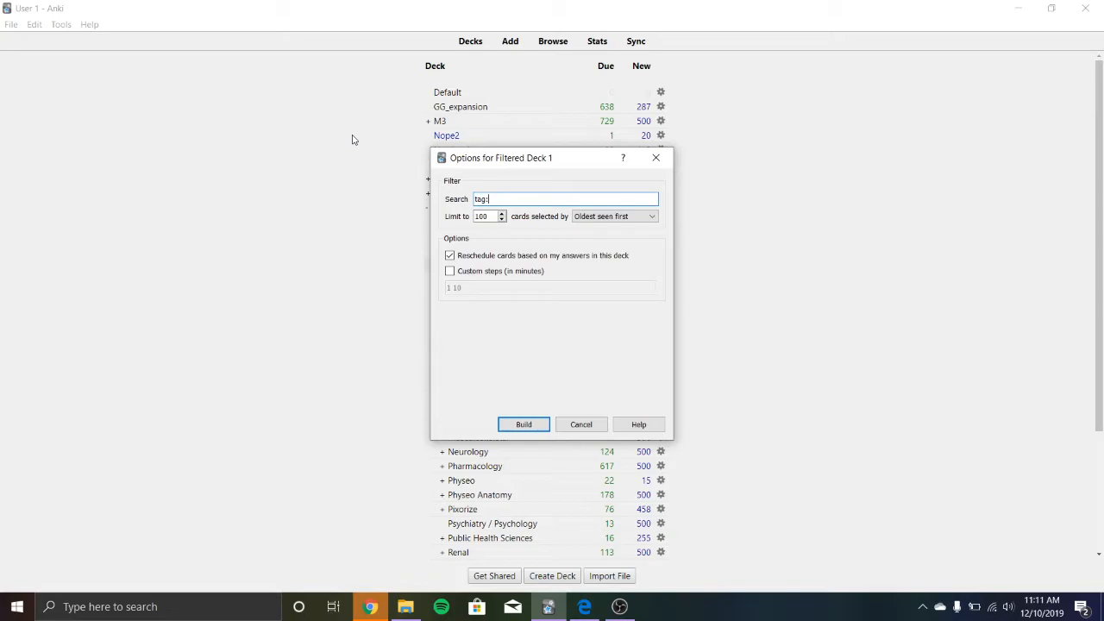
pyautogui.write('incorre')
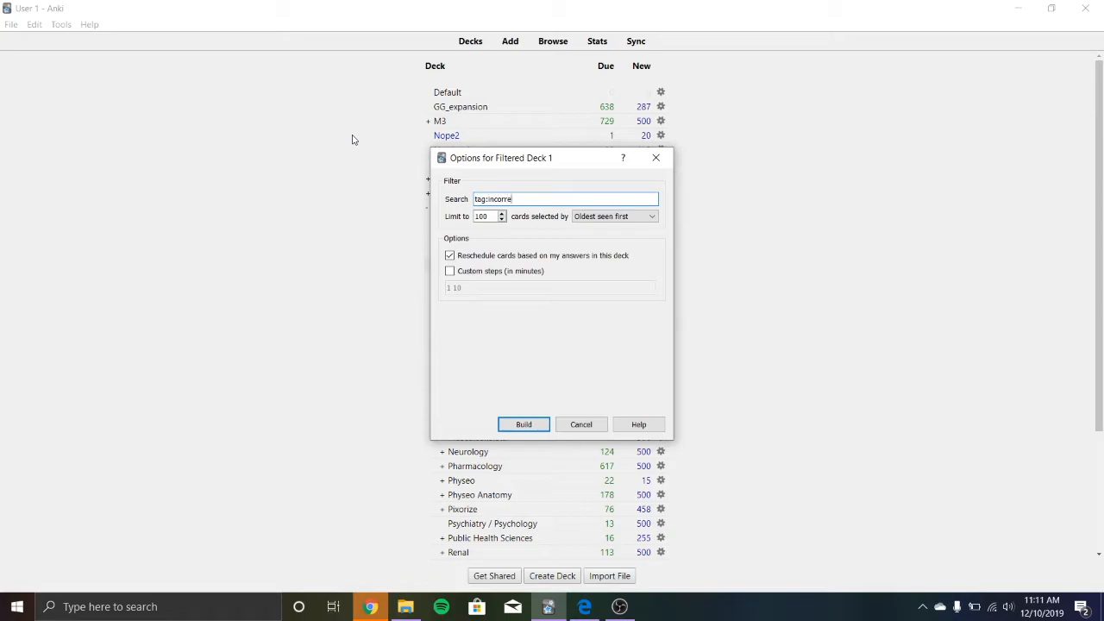
pyautogui.write('ct')
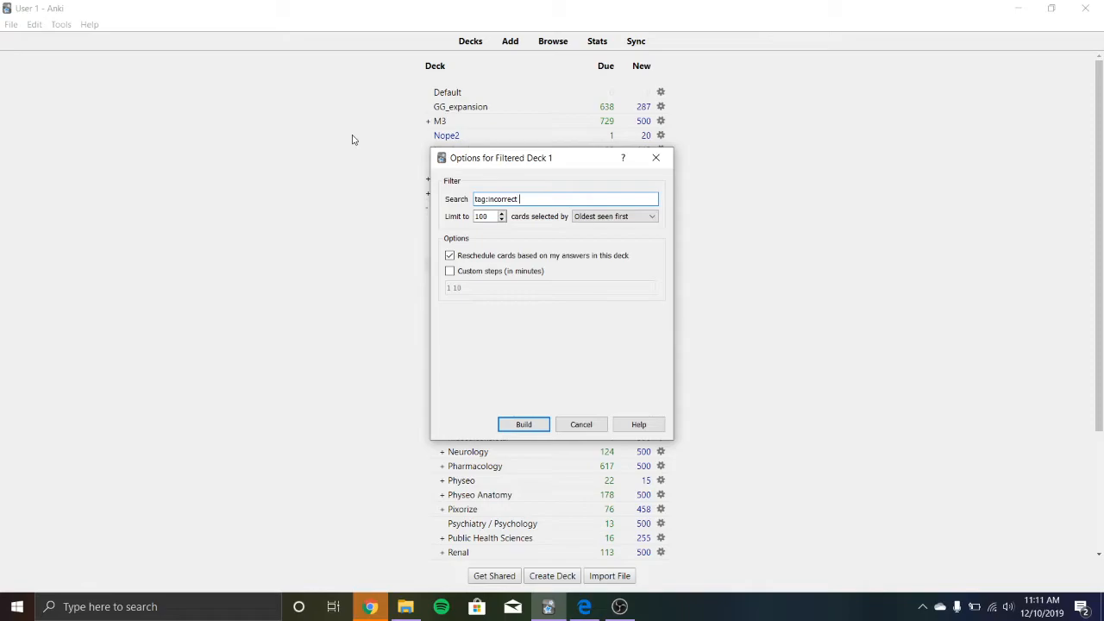
pyautogui.write('(is:new or')
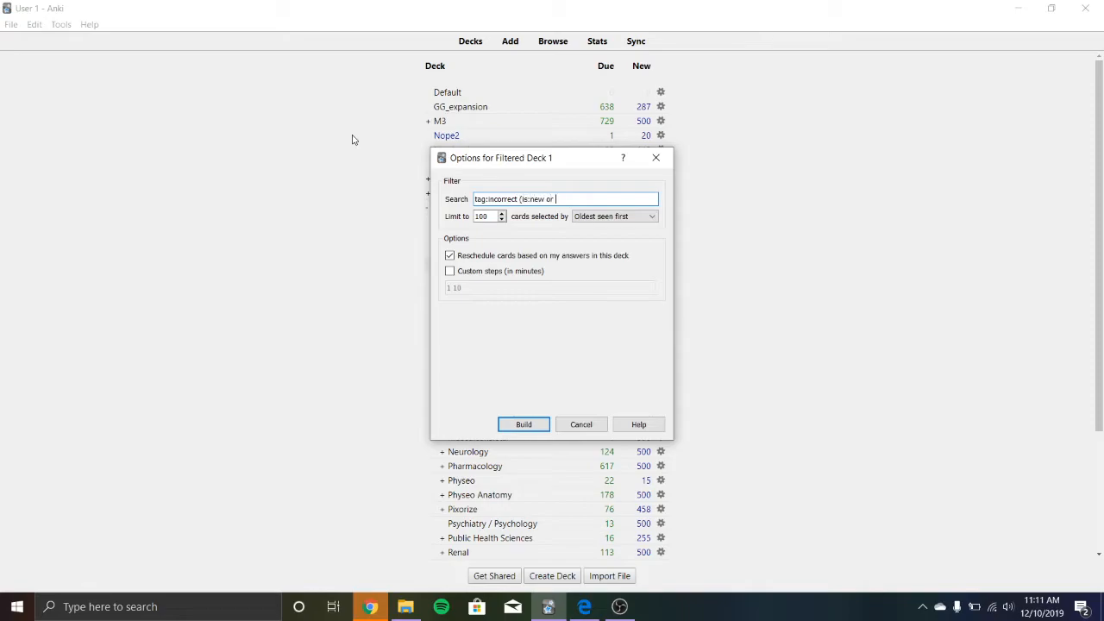
pyautogui.write('is:due')
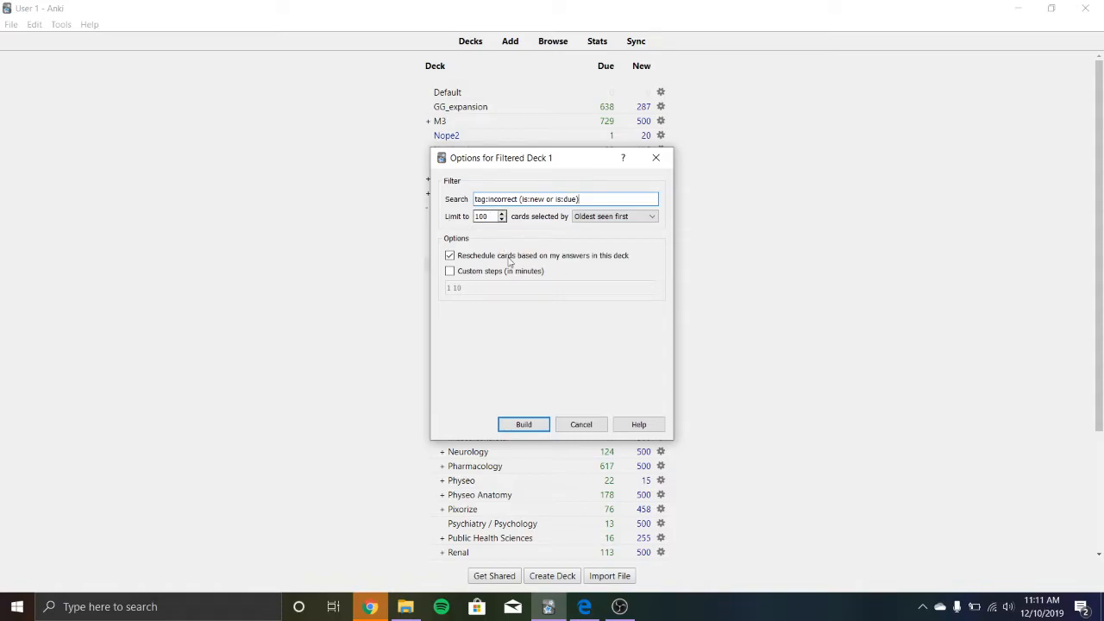
pyautogui.click(523, 424)
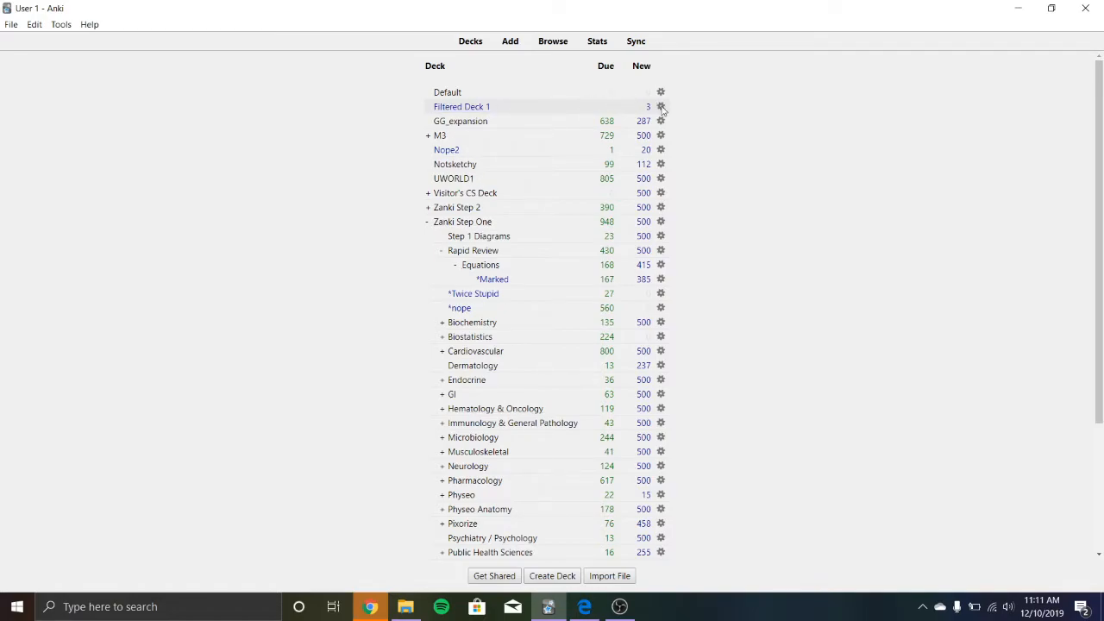
# Rename Filtered Deck 1 to '*incorrect' so it sorts to the top of the list
pyautogui.click(661, 107)
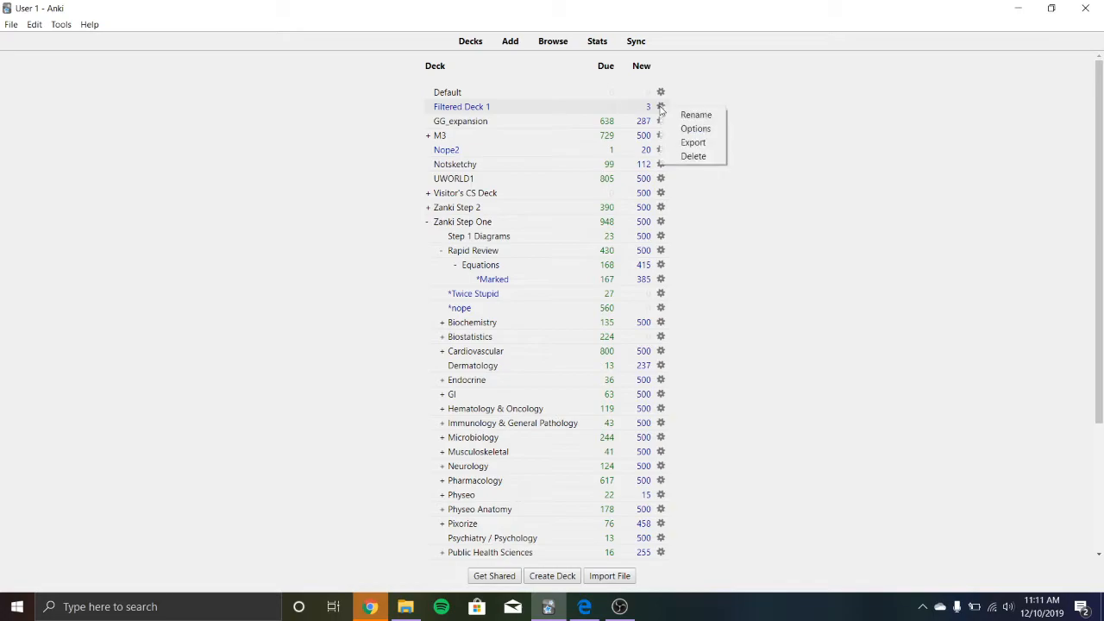
pyautogui.click(695, 114)
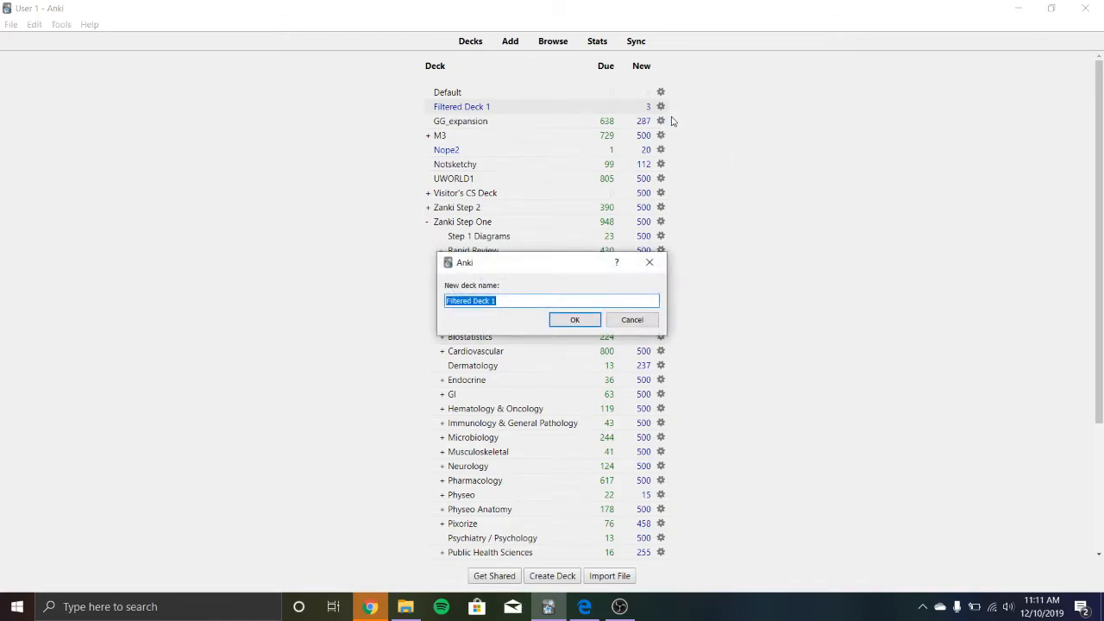
pyautogui.write('*')
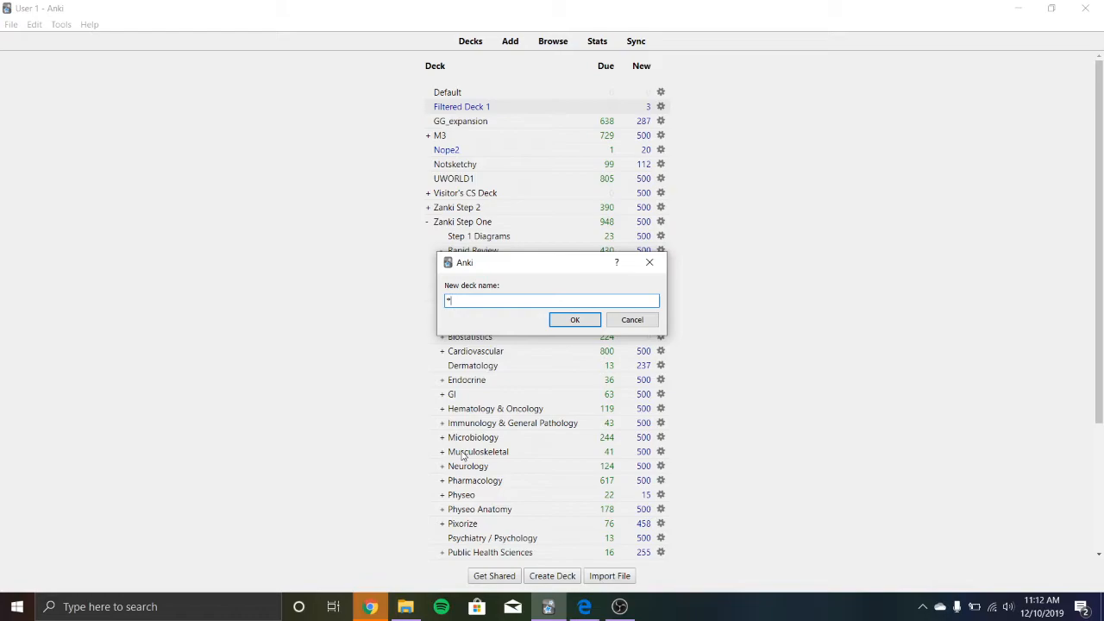
pyautogui.write('incorrect')
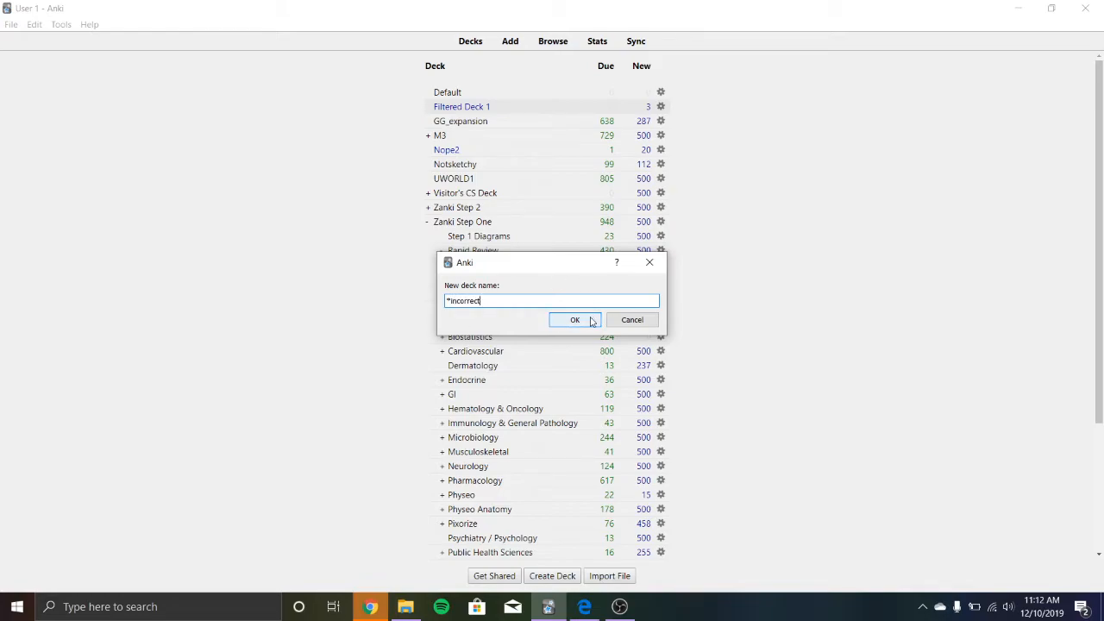
pyautogui.click(575, 319)
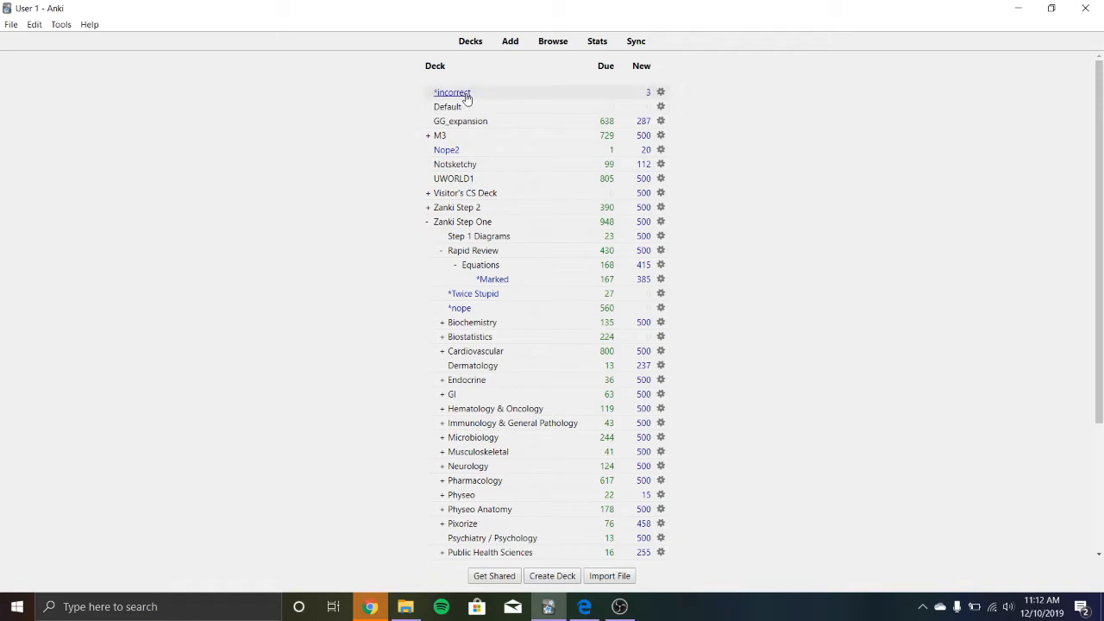
# Review the *incorrect deck's card with Good until finished, then return to the deck list
pyautogui.click(452, 94)
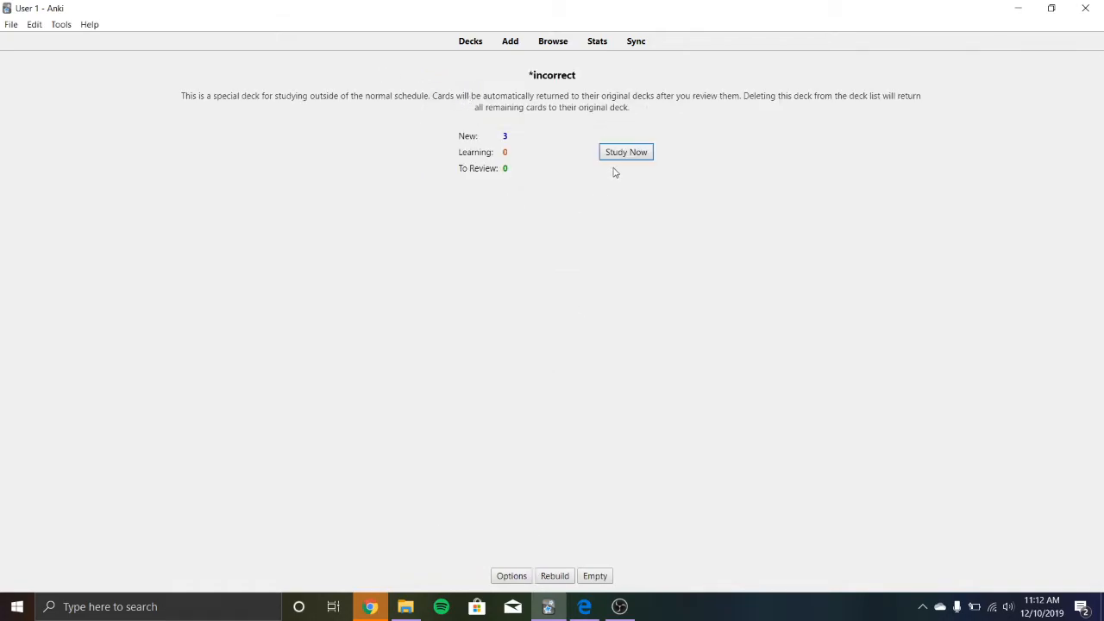
pyautogui.click(625, 151)
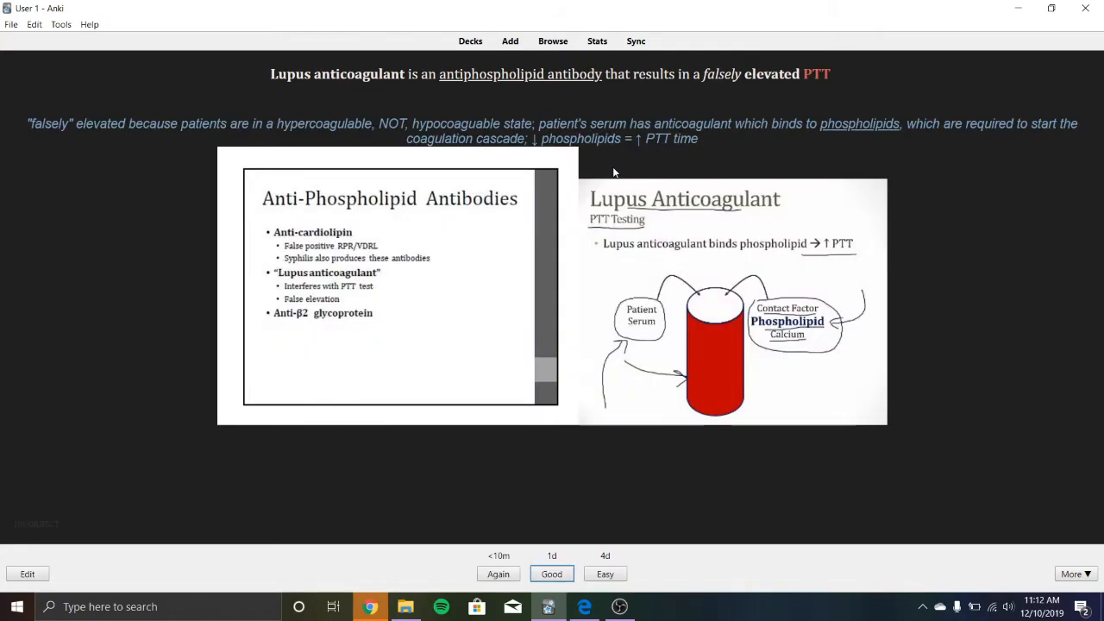
pyautogui.click(552, 572)
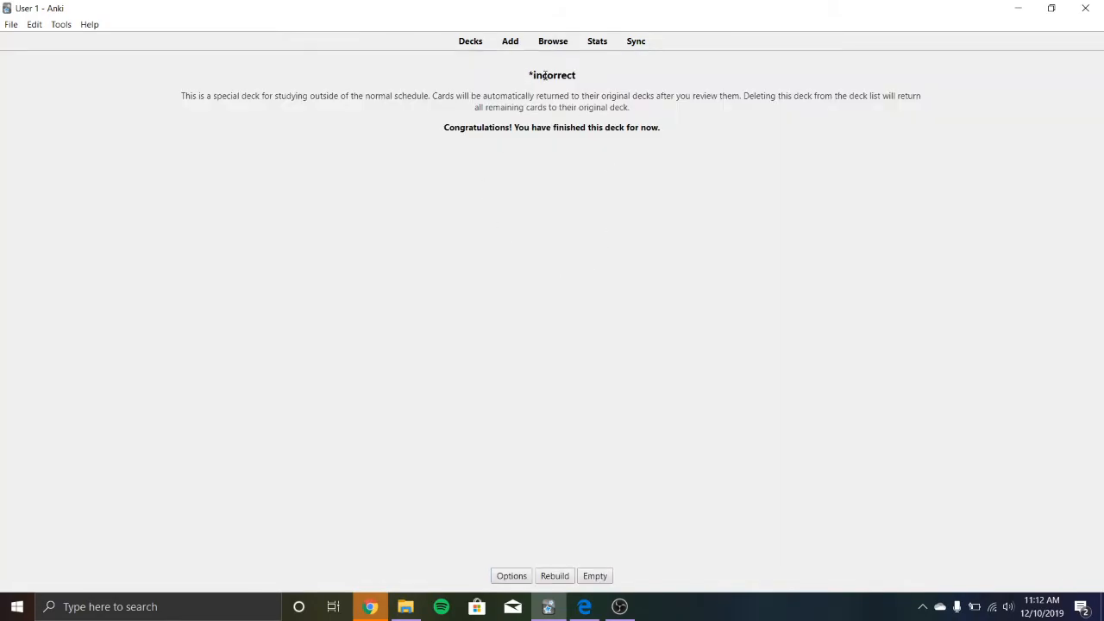
pyautogui.moveTo(556, 576)
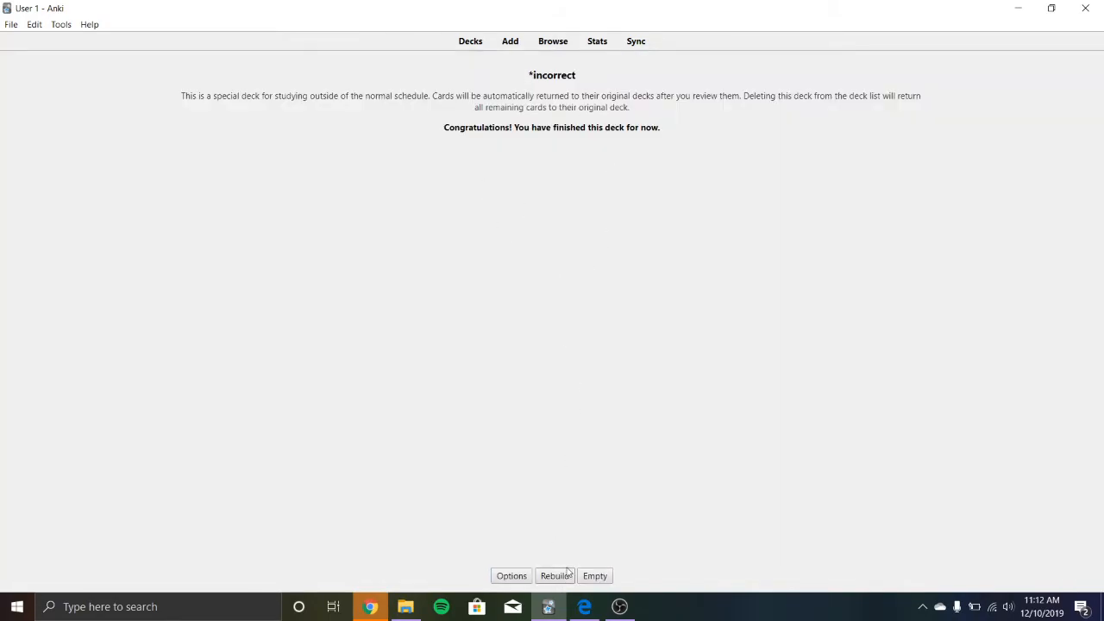
pyautogui.moveTo(556, 566)
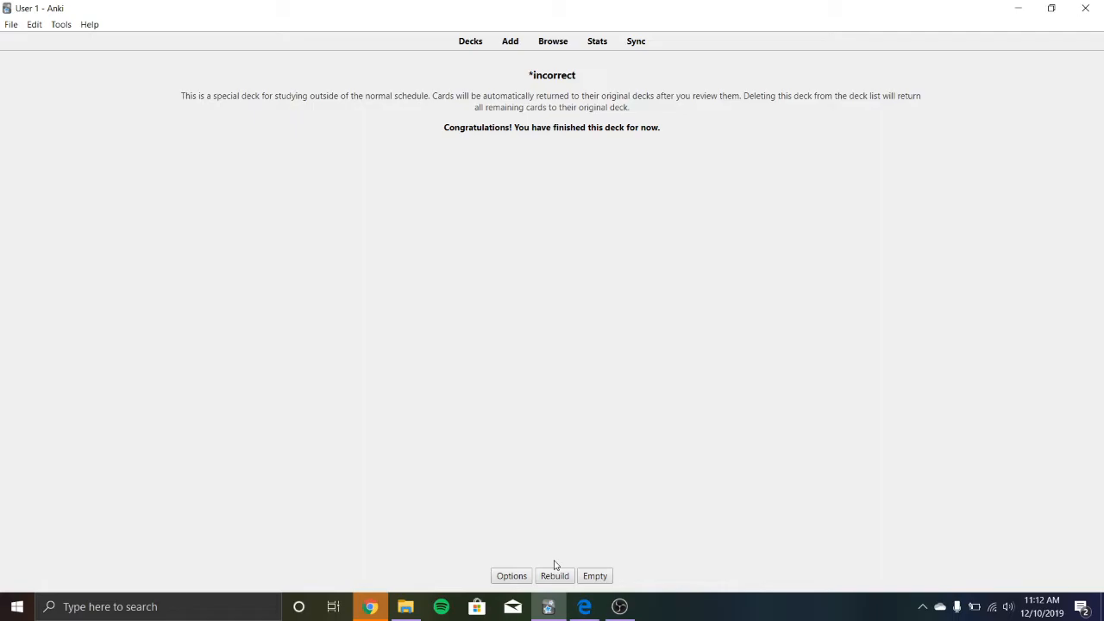
pyautogui.click(469, 41)
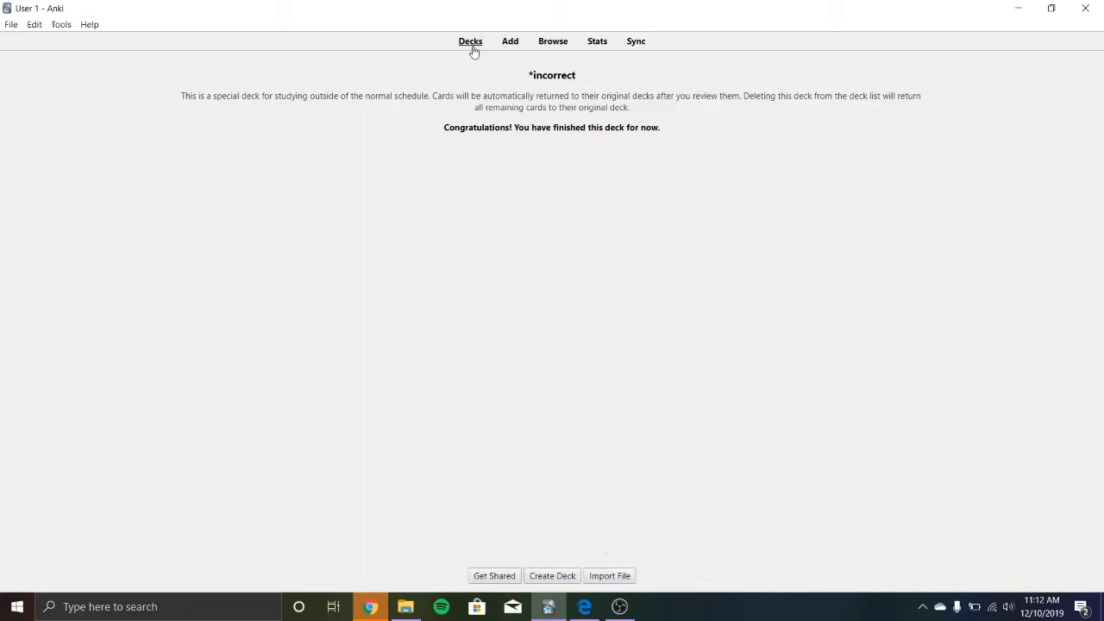
# Edit the tags on the HOCM versus aortic stenosis card in the browser and return to decks
pyautogui.click(469, 42)
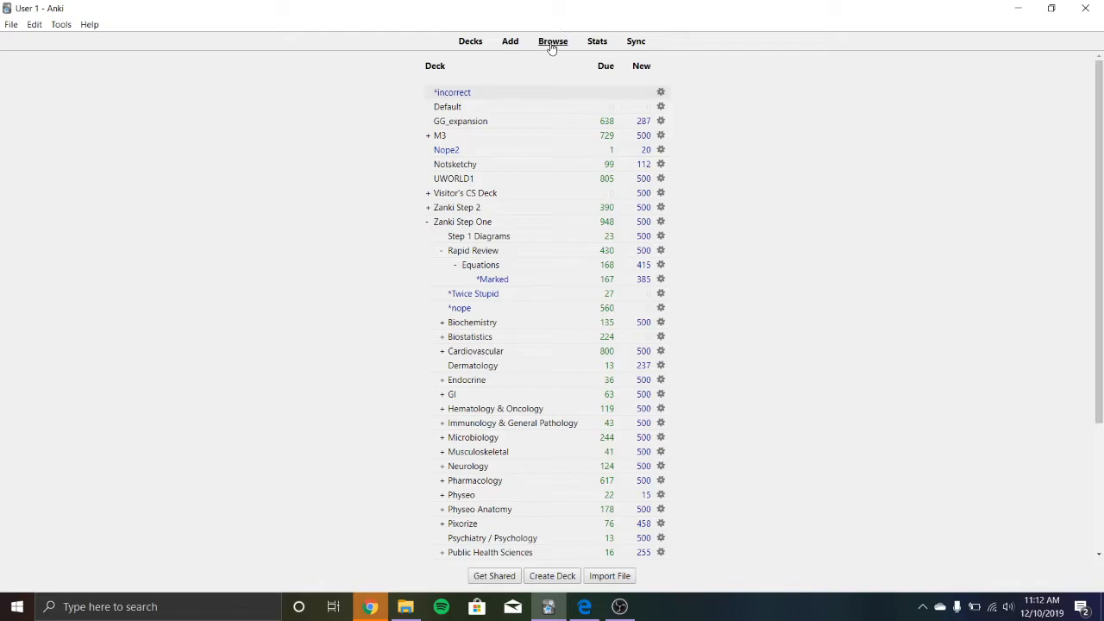
pyautogui.click(552, 42)
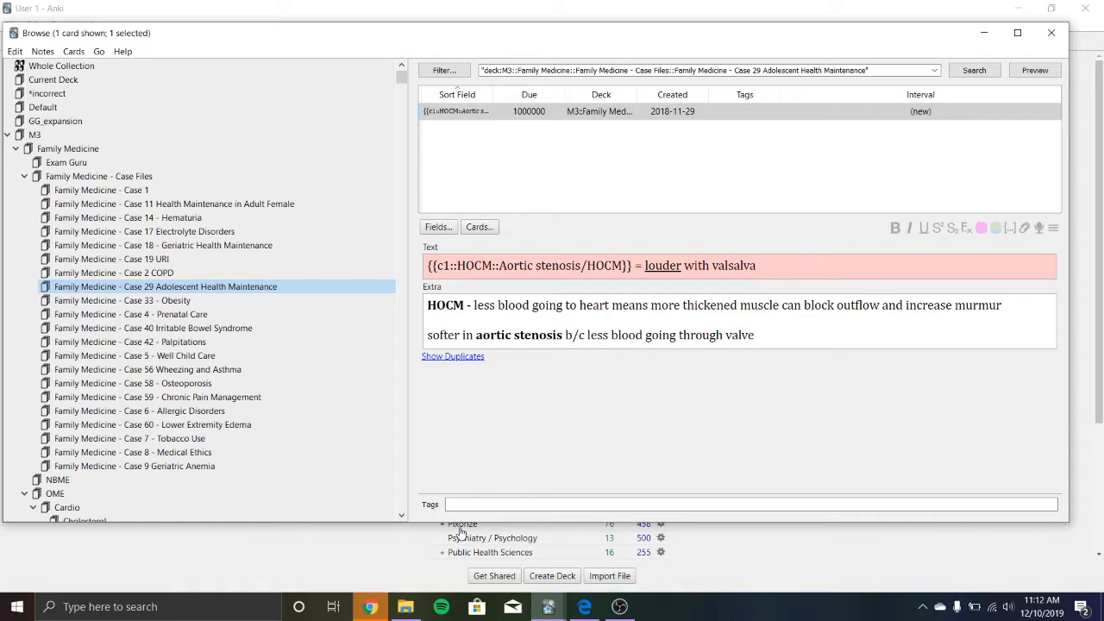
pyautogui.write('In')
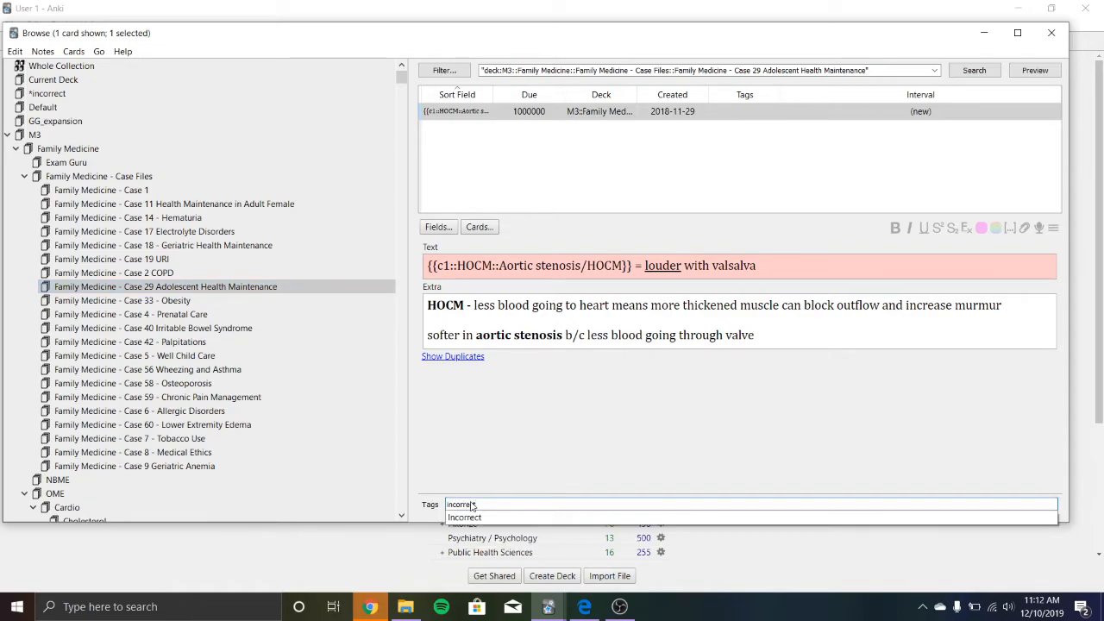
pyautogui.press('Backspace')
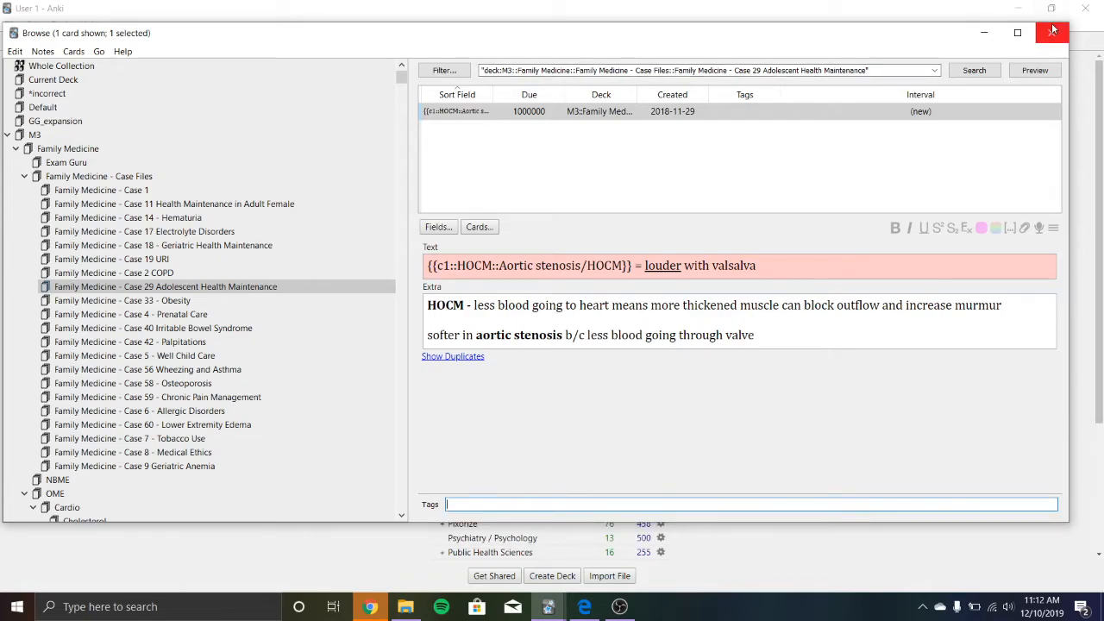
pyautogui.click(1053, 33)
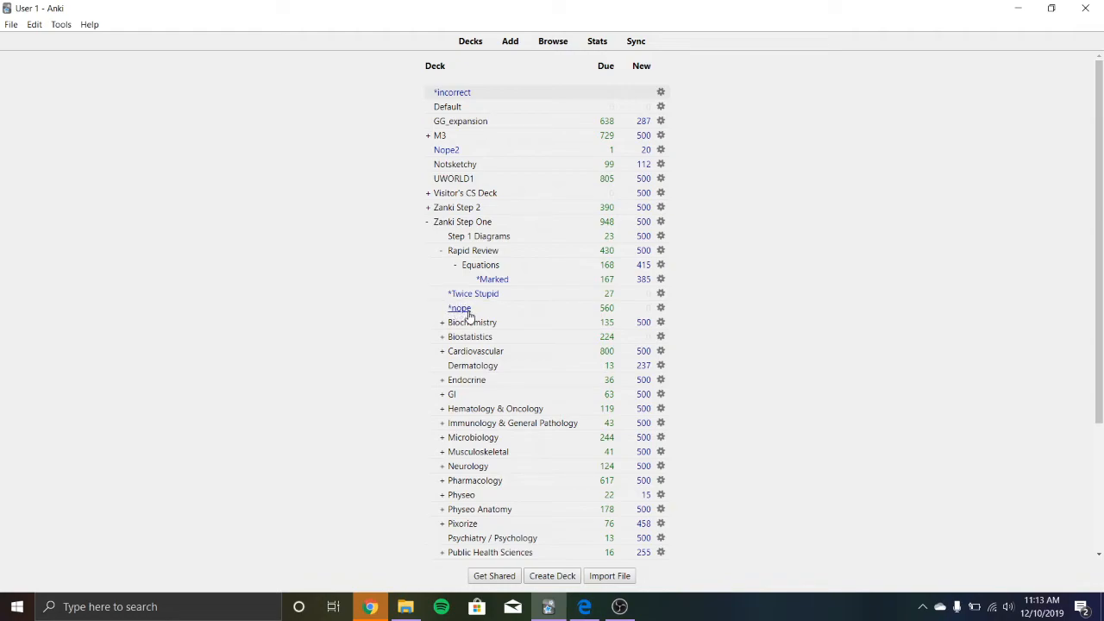
pyautogui.moveTo(459, 318)
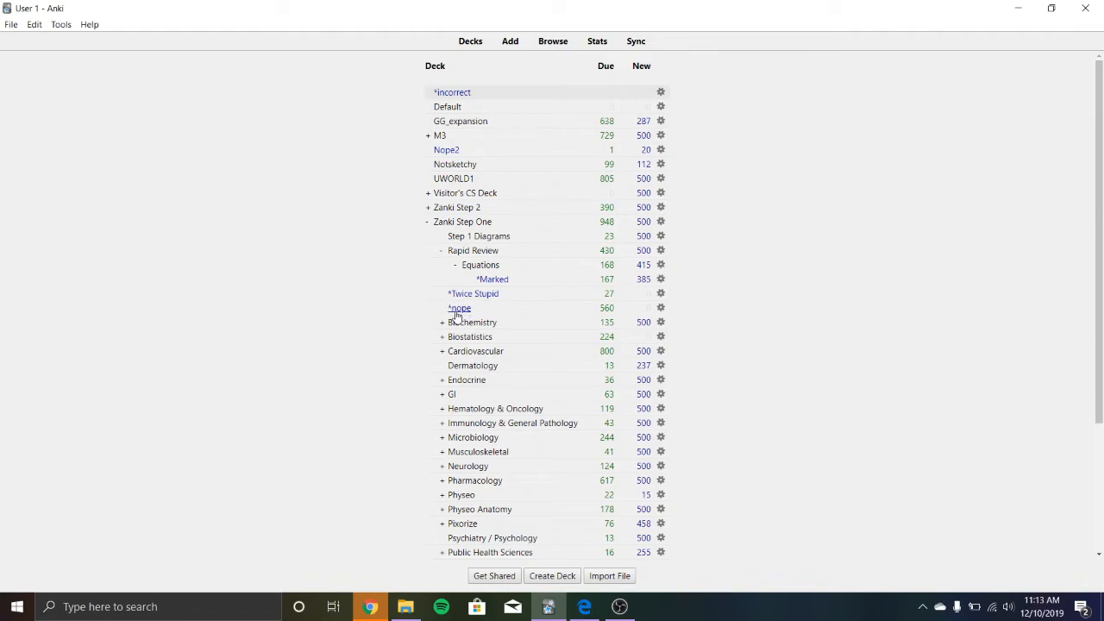
pyautogui.moveTo(459, 314)
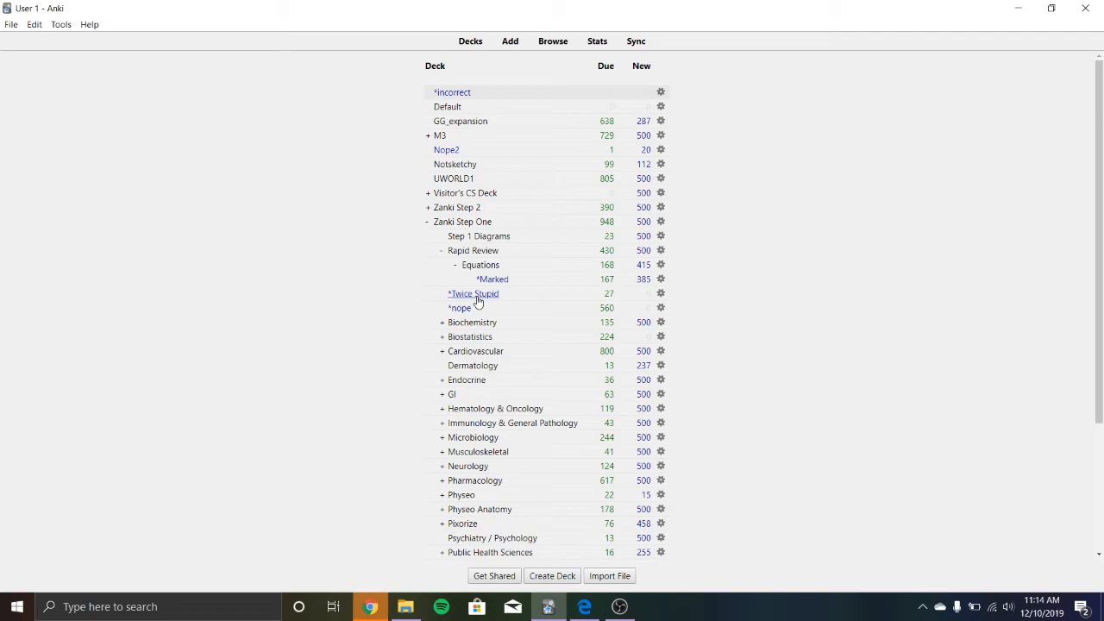
pyautogui.moveTo(656, 614)
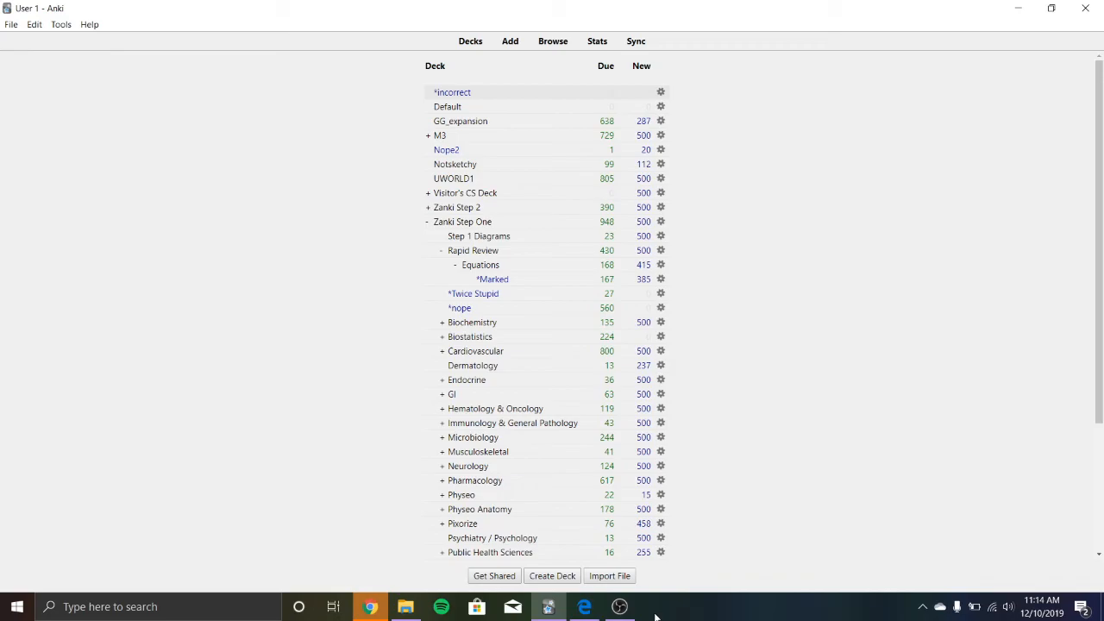
# Bring the OBS screen recorder window to the front over the deck list
pyautogui.click(620, 608)
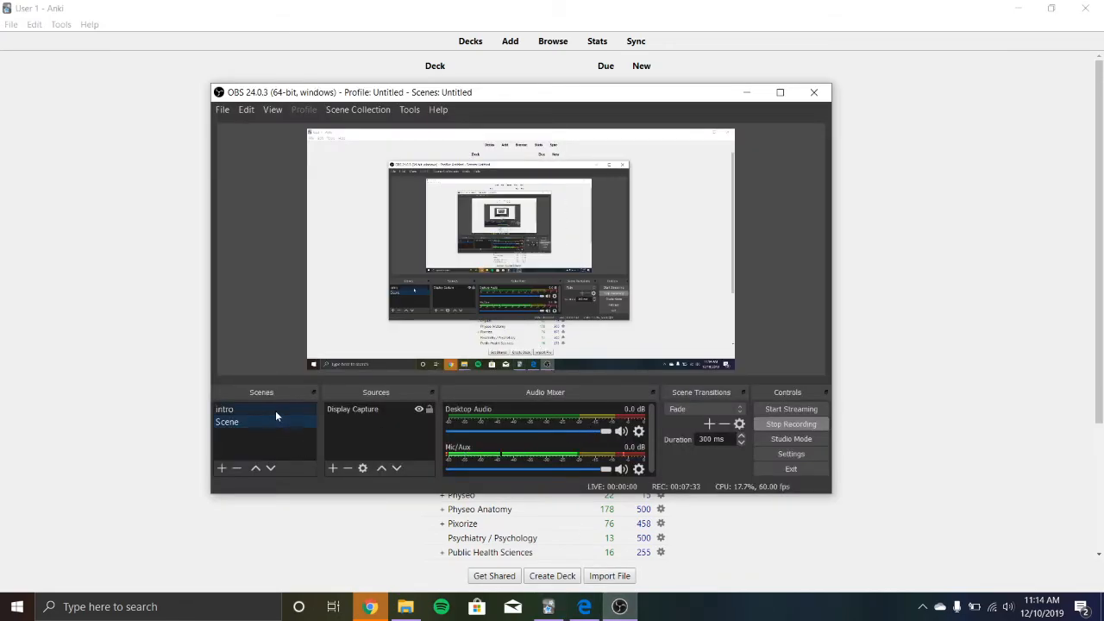